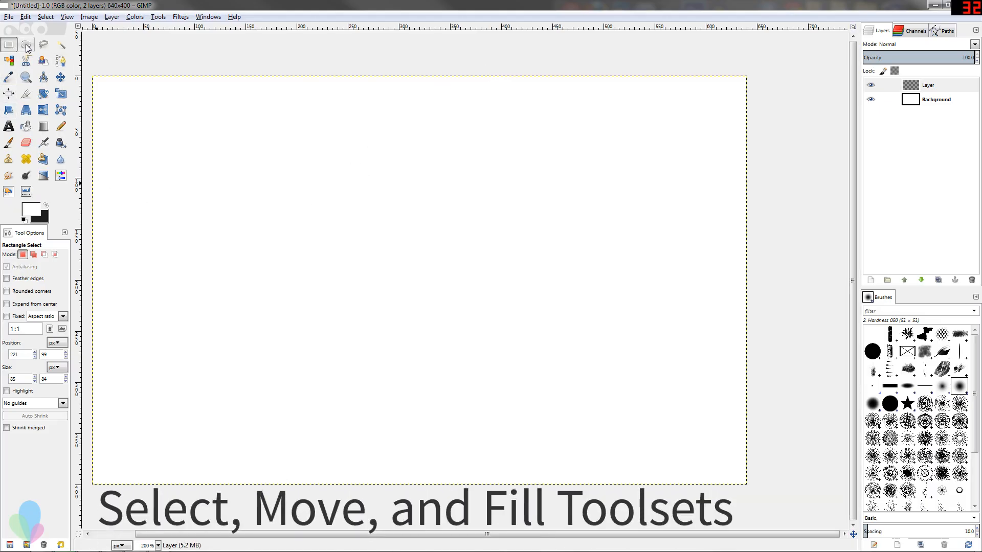
Step: Switch to the Rectangle Select tool to start marking a selection
left_click(9, 44)
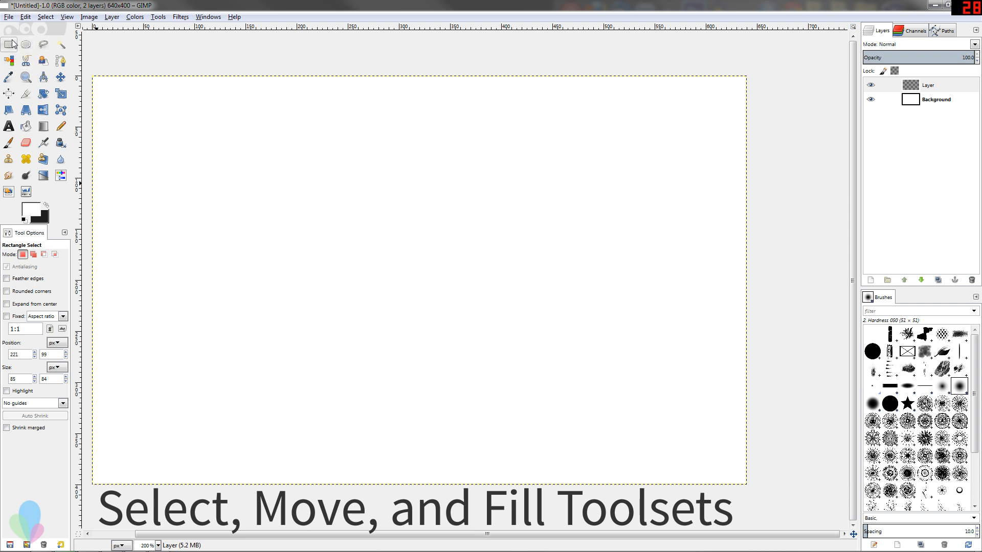
mouse_move(10, 44)
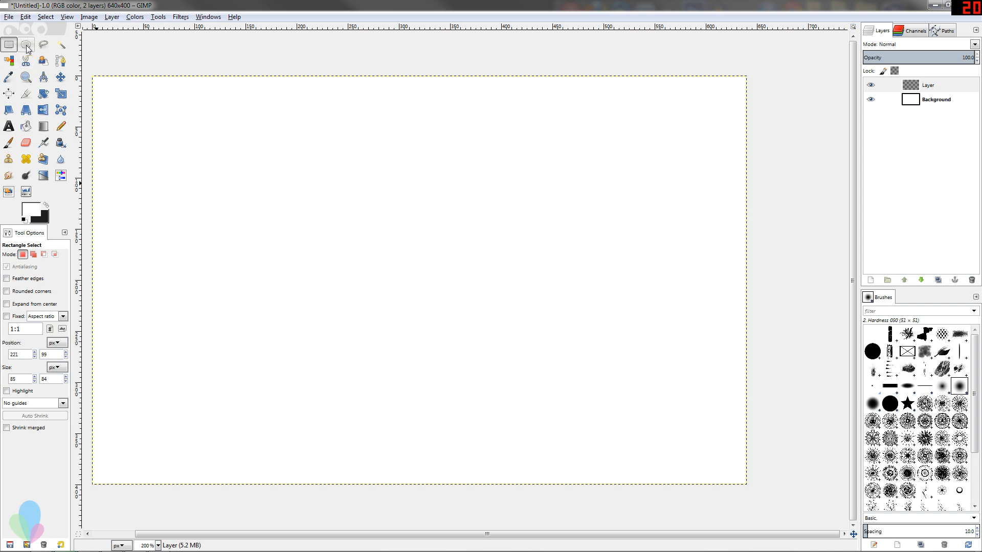
mouse_move(27, 44)
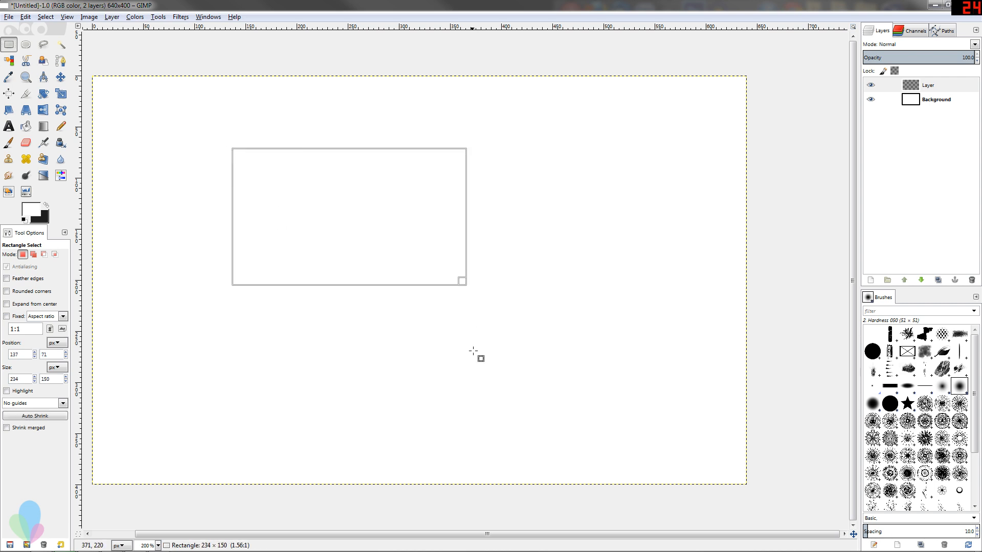
Step: Reshape the rectangular selection by its handles into a wide box of about 334×193 pixels
left_click_drag(463, 286, 682, 358)
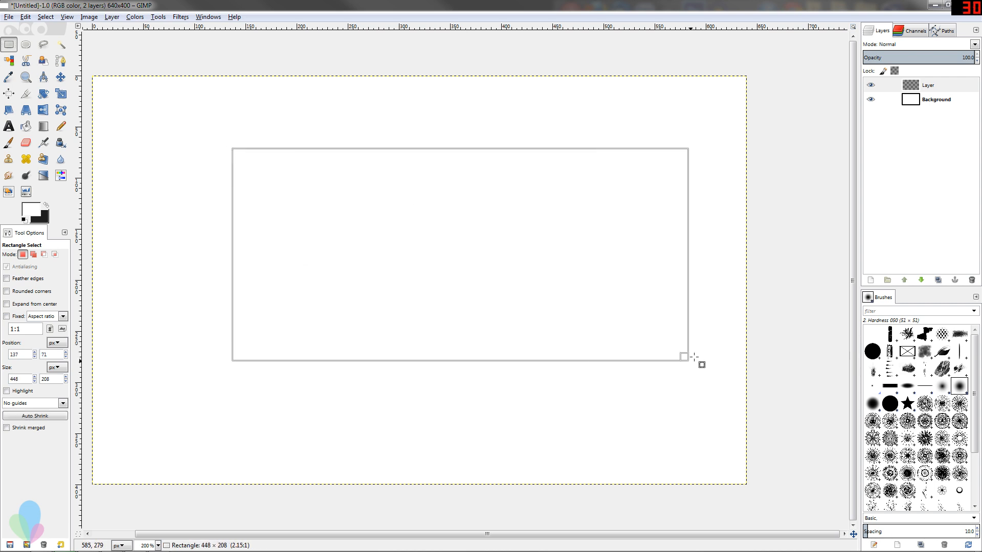
left_click_drag(684, 357, 655, 348)
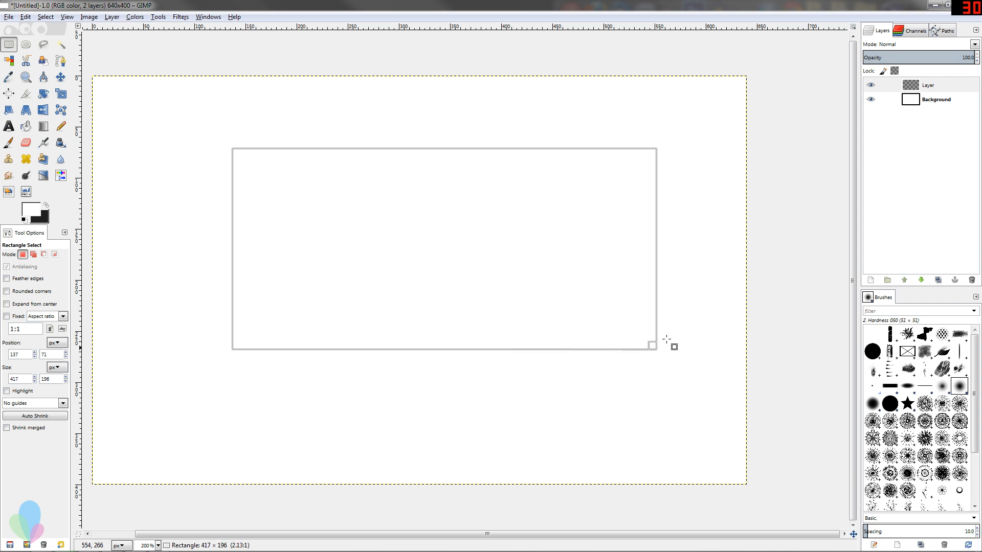
left_click_drag(652, 347, 272, 263)
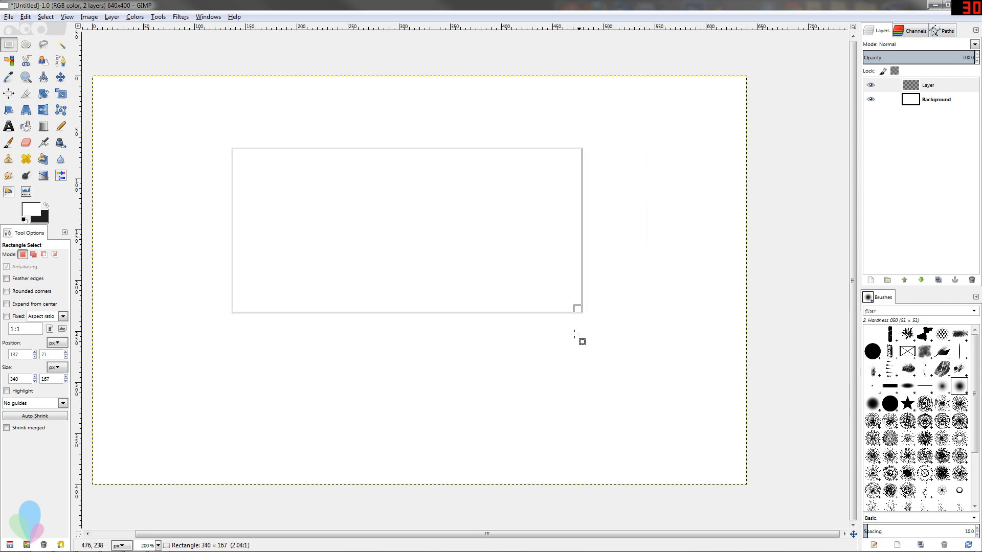
left_click_drag(579, 315, 579, 344)
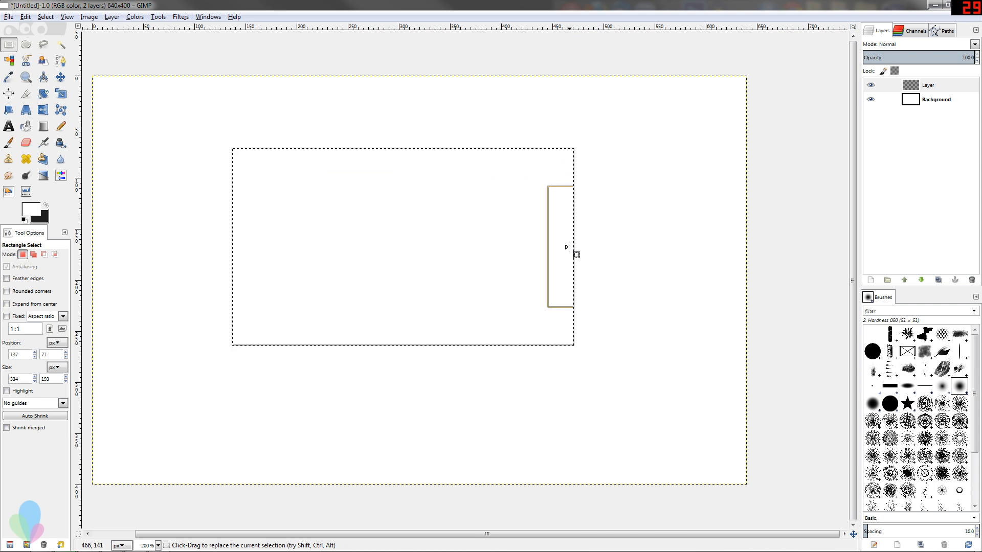
mouse_move(576, 324)
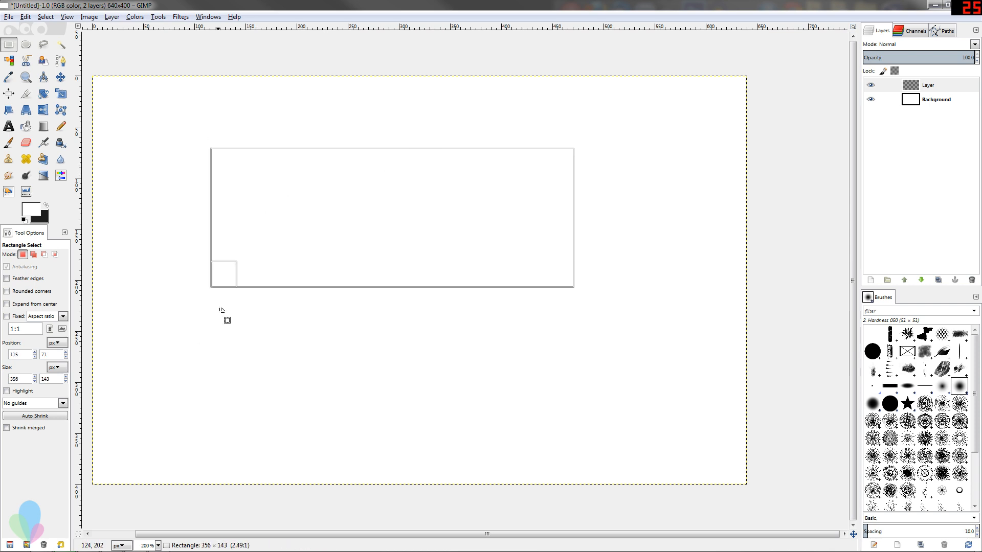
Step: Redraw the selection as a wide rectangle, then reshape it into a tall one
left_click_drag(210, 274, 254, 261)
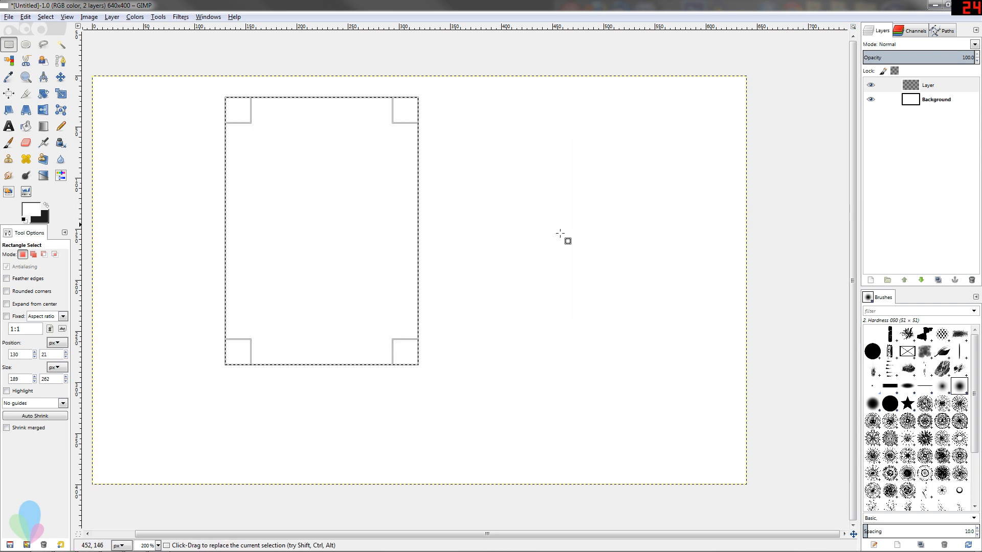
left_click_drag(557, 236, 413, 206)
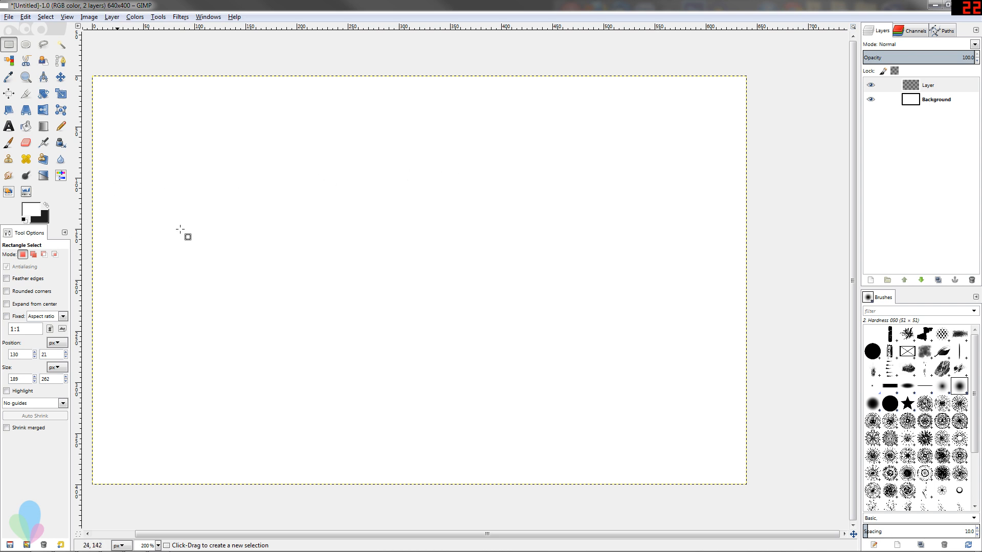
mouse_move(255, 188)
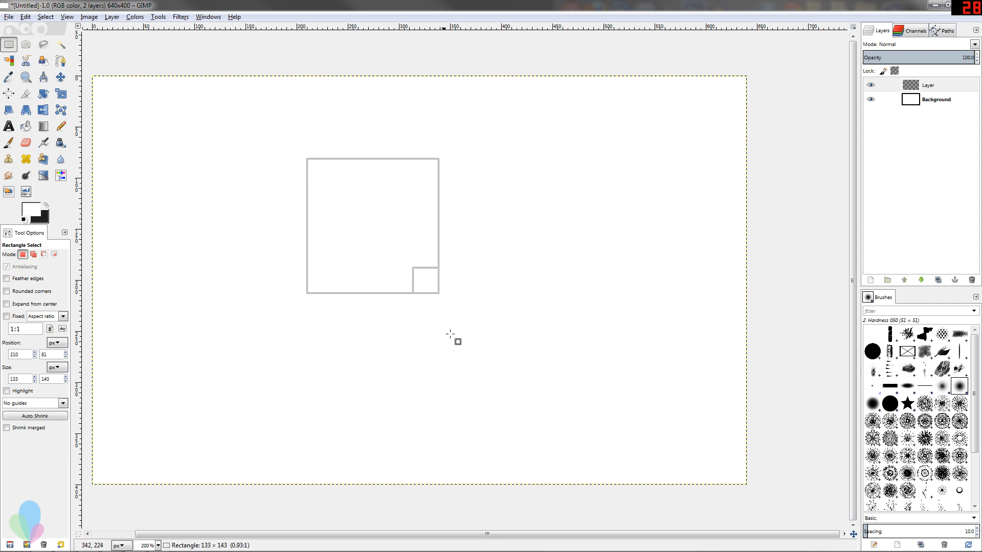
left_click_drag(457, 342, 416, 292)
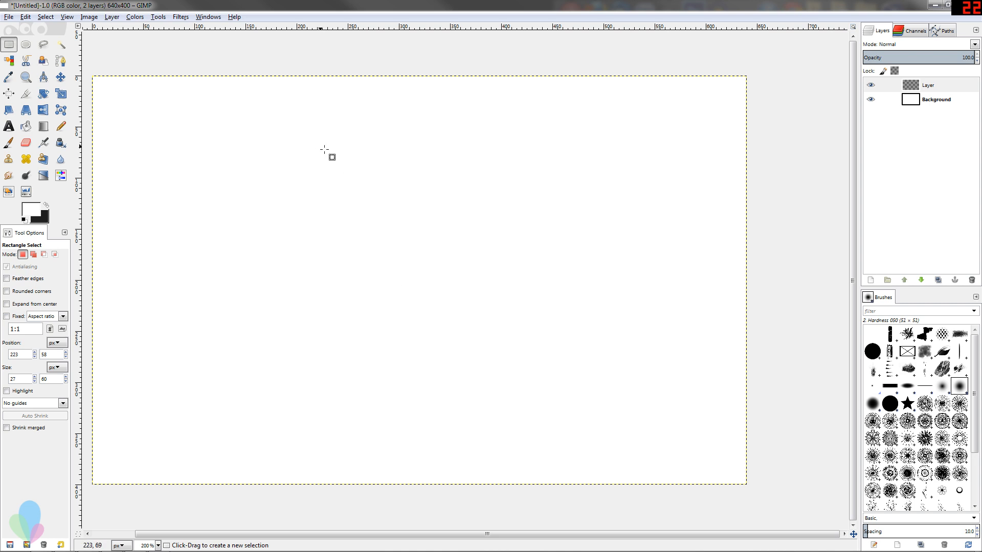
left_click_drag(331, 156, 637, 288)
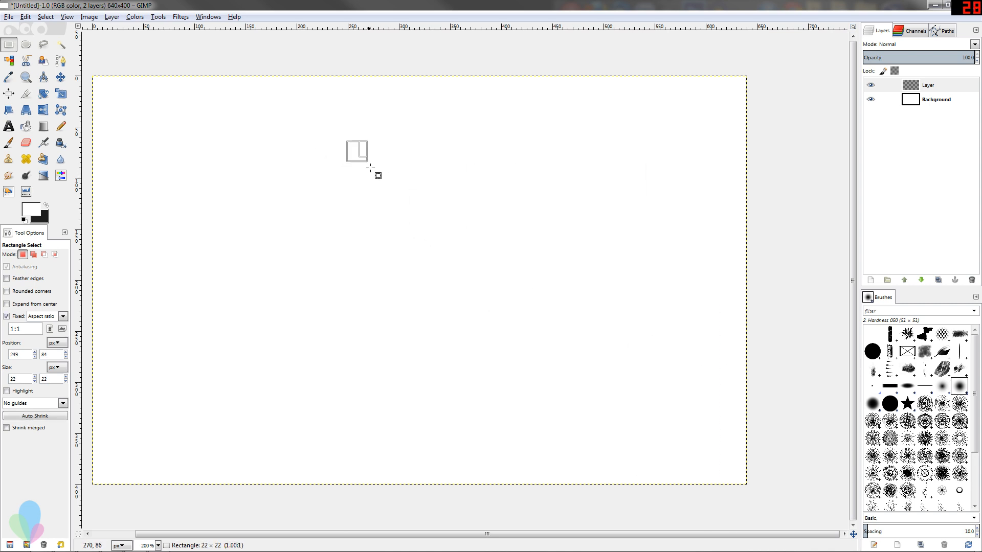
left_click_drag(366, 162, 402, 218)
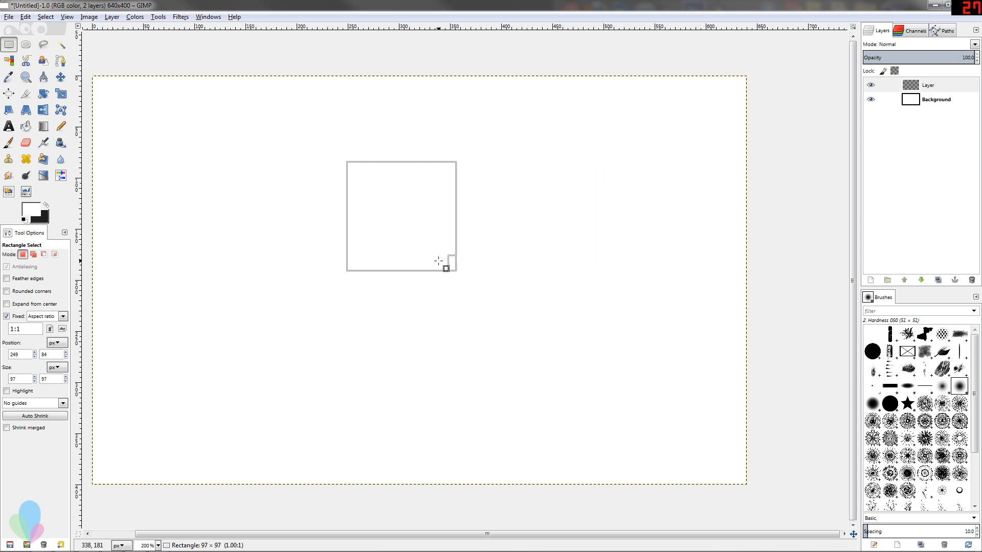
left_click_drag(445, 267, 477, 304)
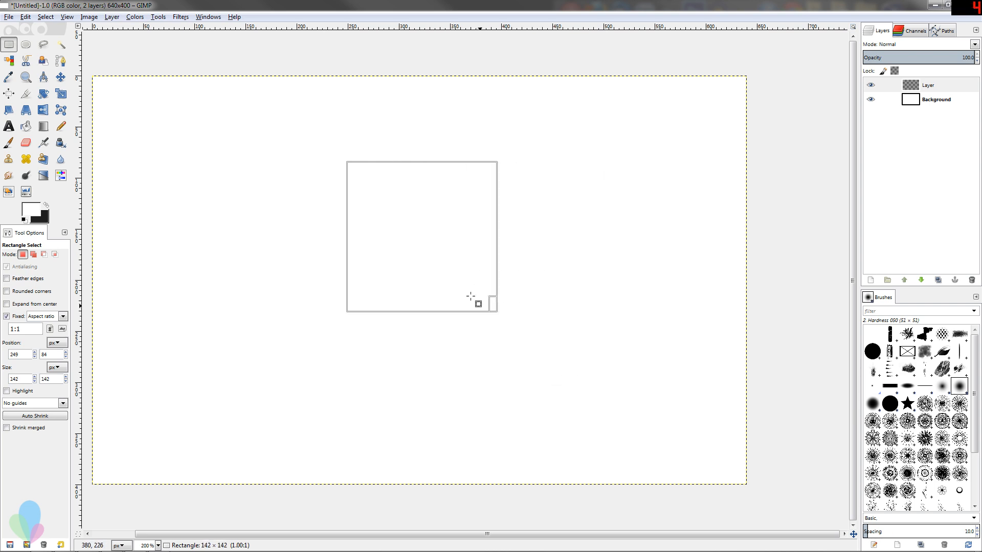
left_click_drag(478, 303, 389, 207)
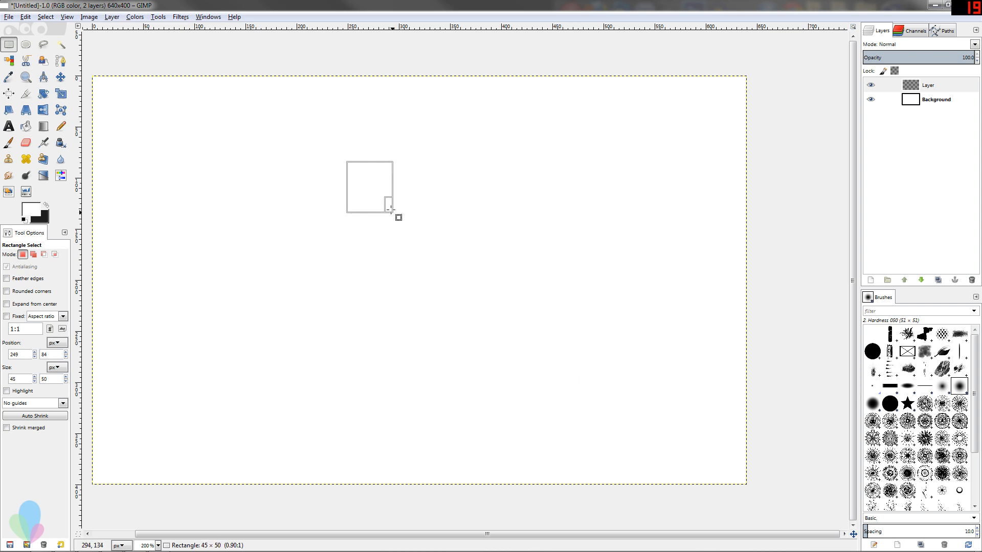
left_click_drag(390, 210, 410, 228)
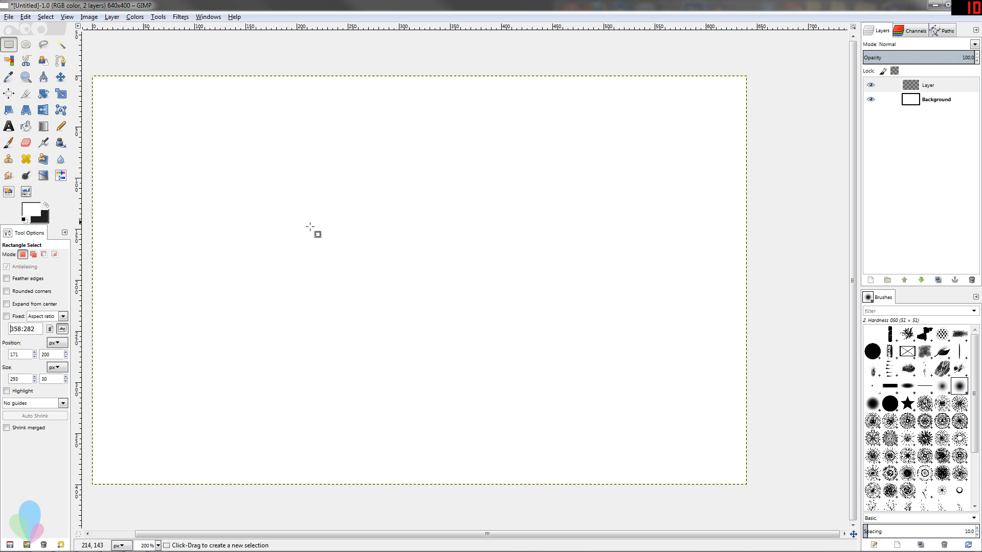
left_click_drag(316, 234, 656, 359)
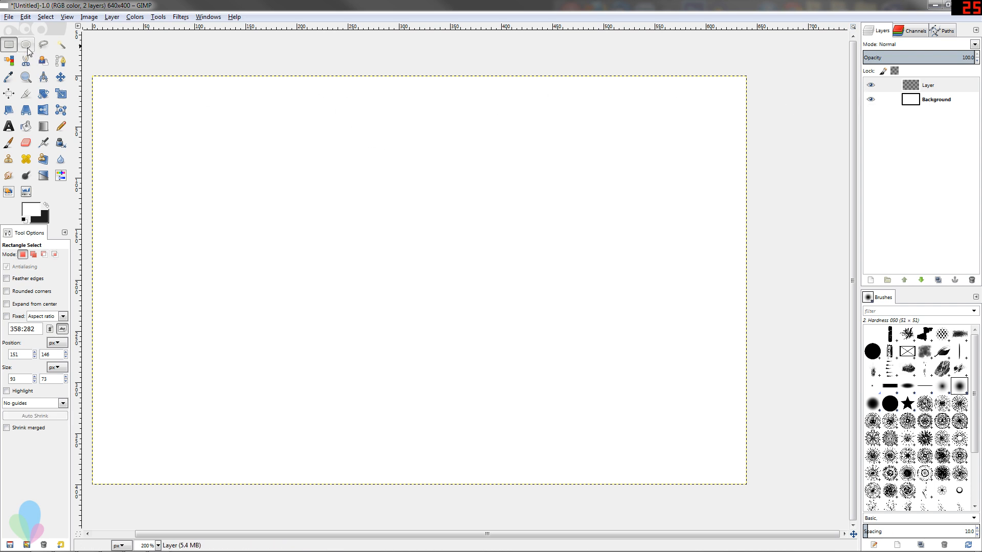
Step: With Ellipse Select, draw a centred circle and stretch it into a roughly 309×232 oval
left_click(25, 44)
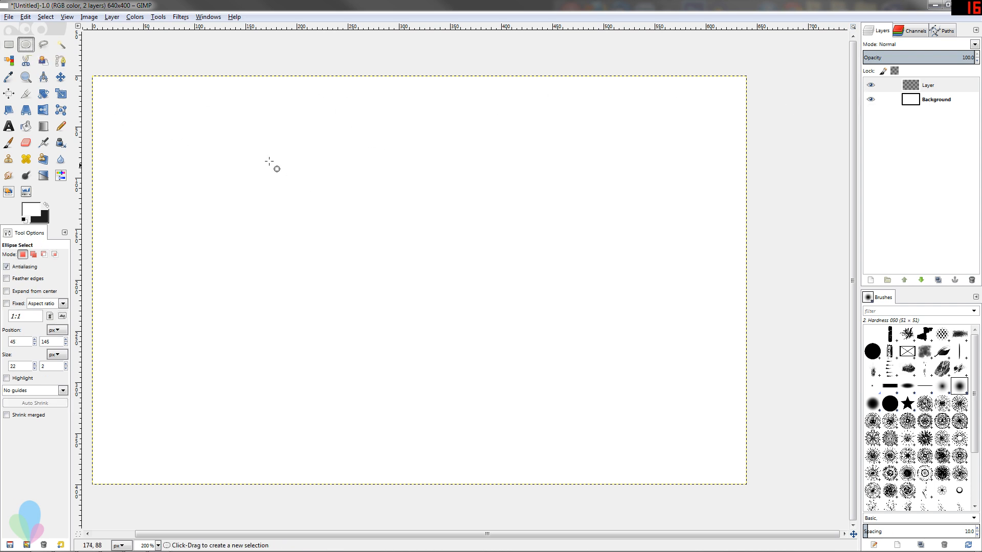
left_click_drag(270, 163, 546, 439)
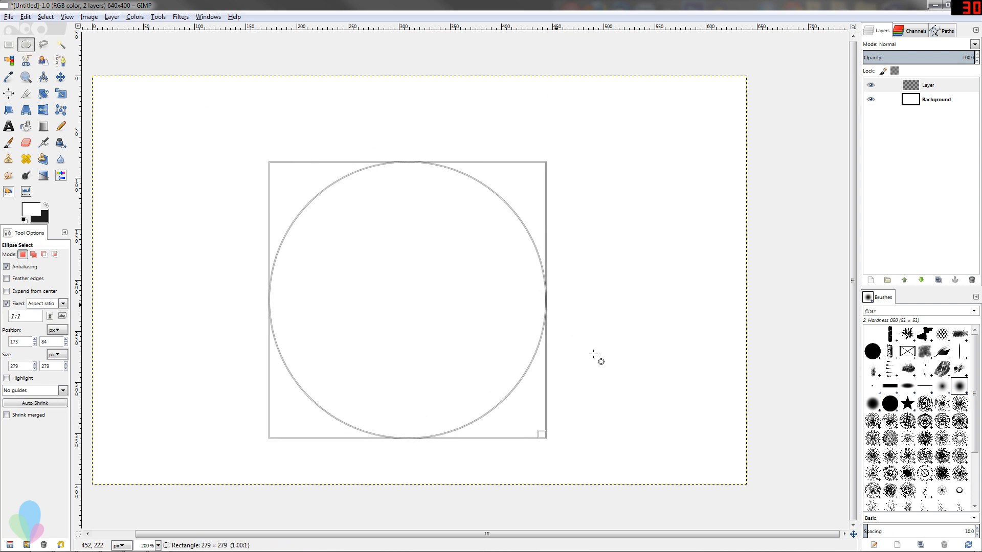
left_click_drag(540, 433, 560, 448)
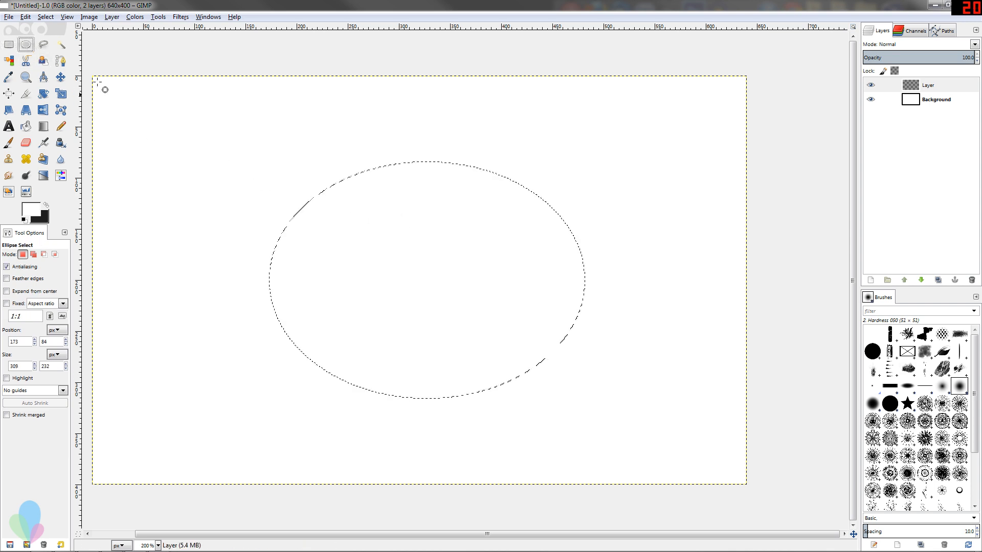
mouse_move(383, 174)
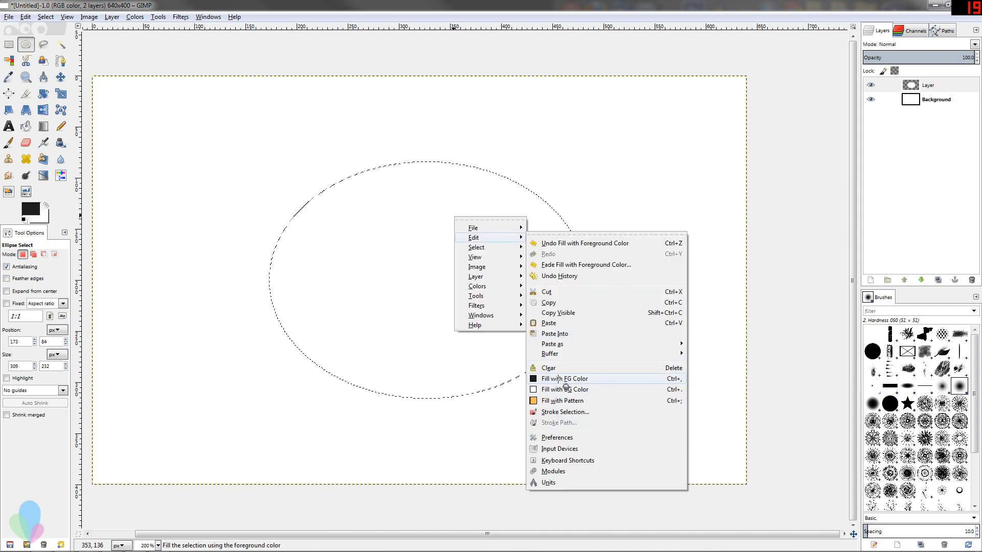
Step: Fill the oval selection with the foreground colour and set selection mode to Subtract
left_click(564, 378)
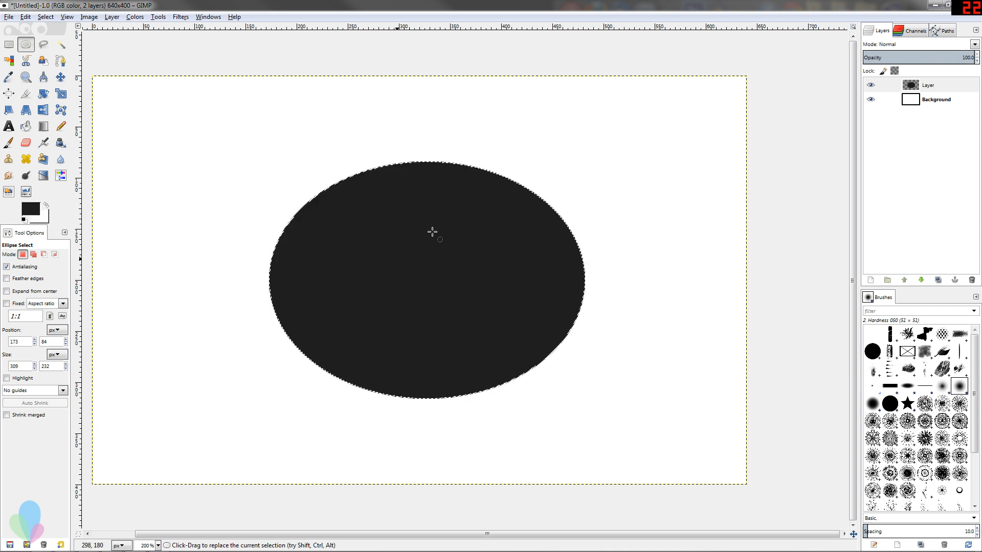
mouse_move(311, 152)
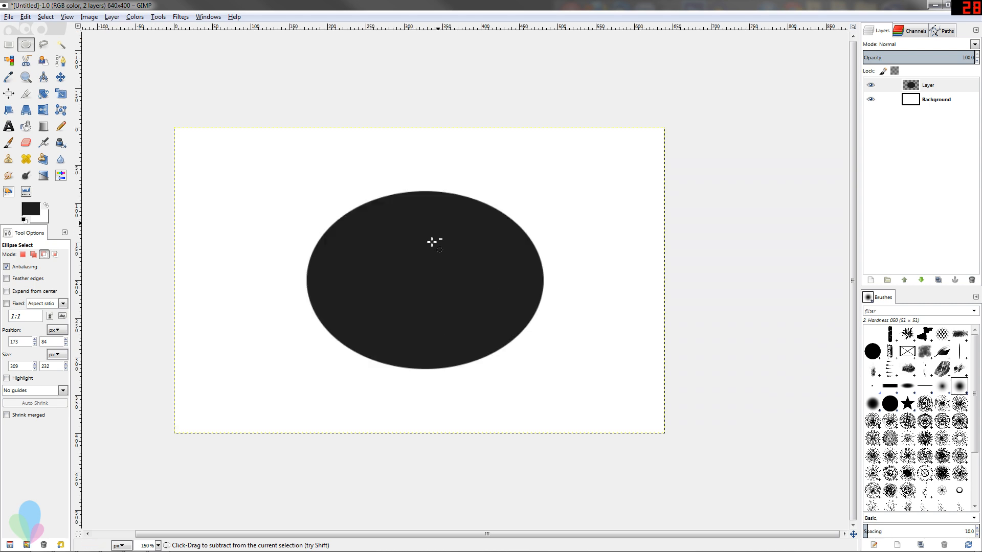
left_click(9, 44)
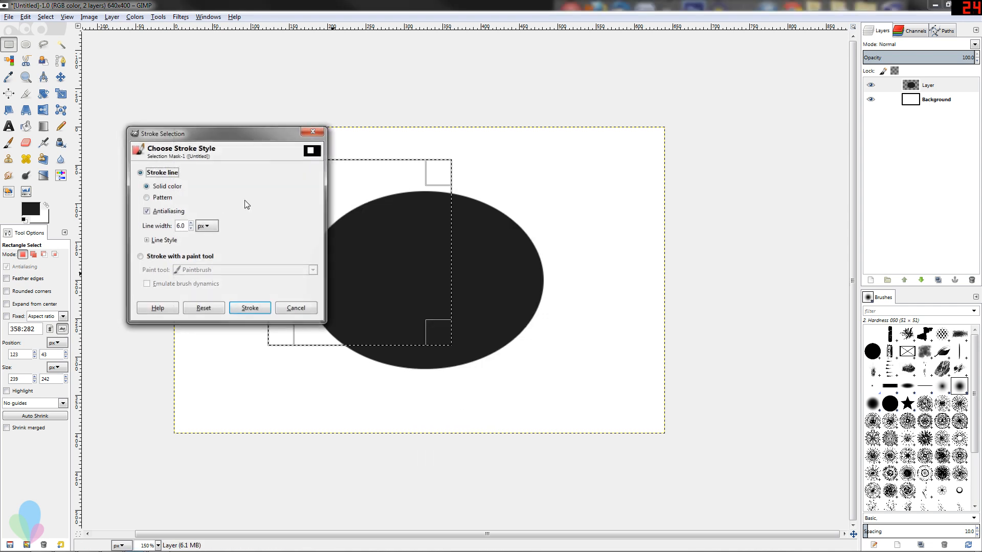
Step: Stroke the square selection black, then select the whole image and stroke it with a 20 px line
left_click(140, 255)
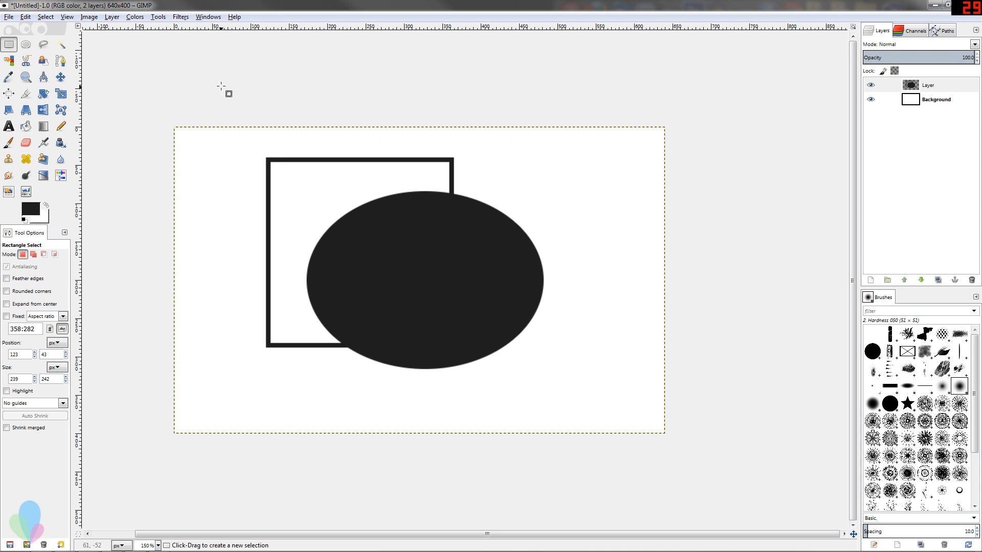
mouse_move(168, 111)
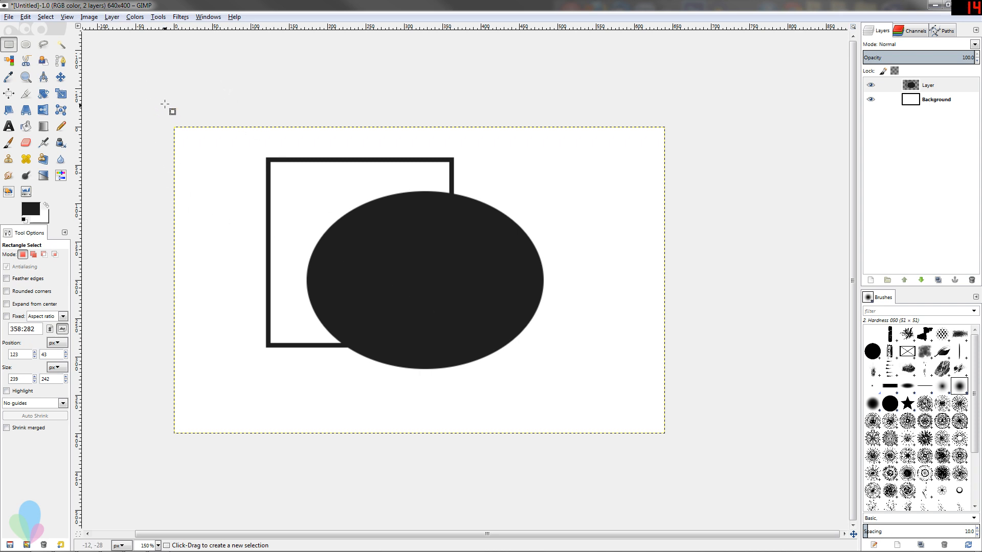
left_click_drag(171, 112, 655, 516)
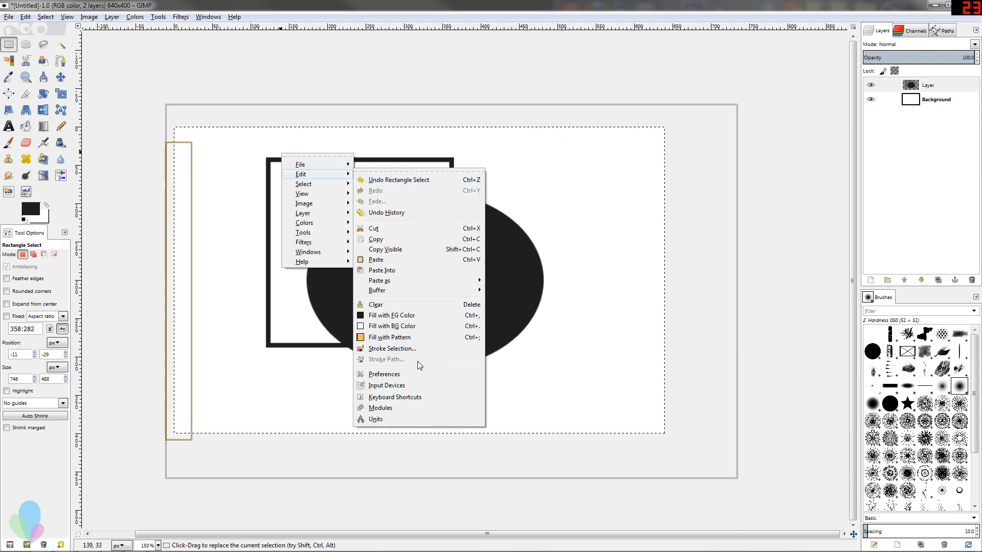
left_click(392, 349)
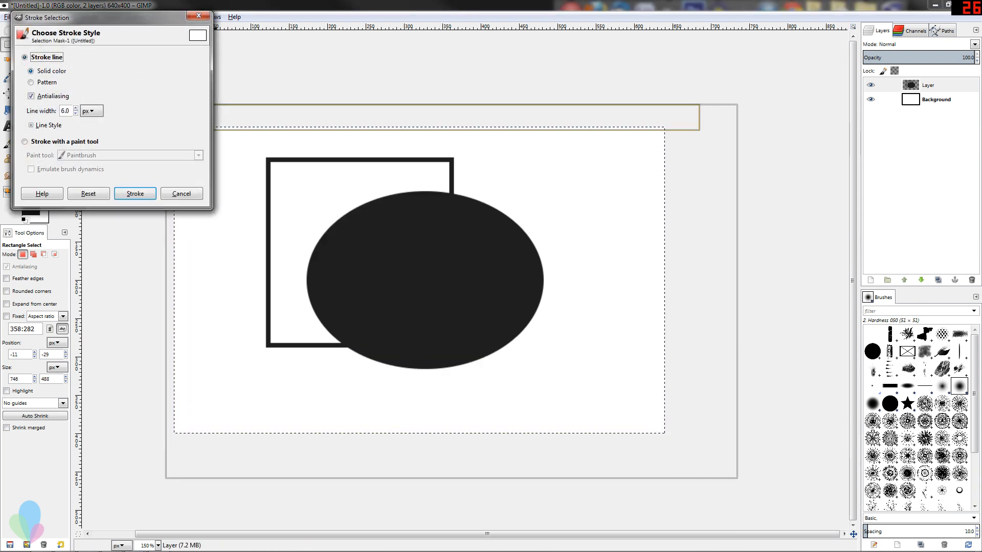
type("20")
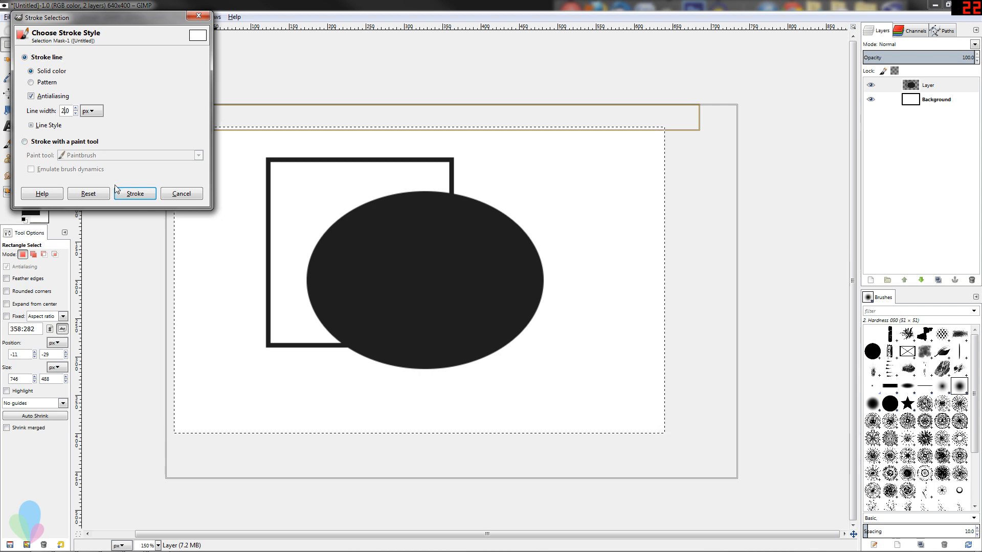
left_click(181, 194)
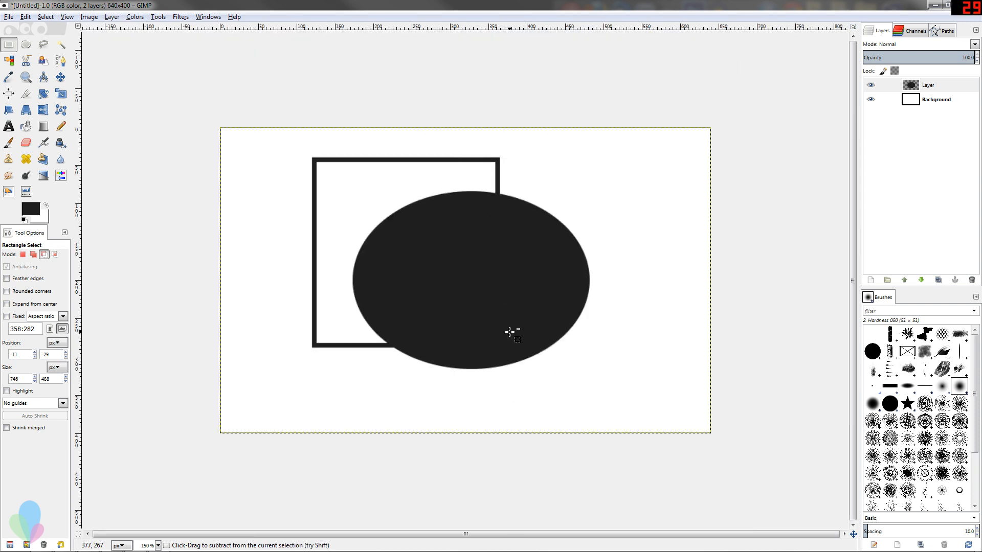
Step: Move the active shapes layer toward the upper left, exposing transparent strips along the edges
left_click(61, 77)
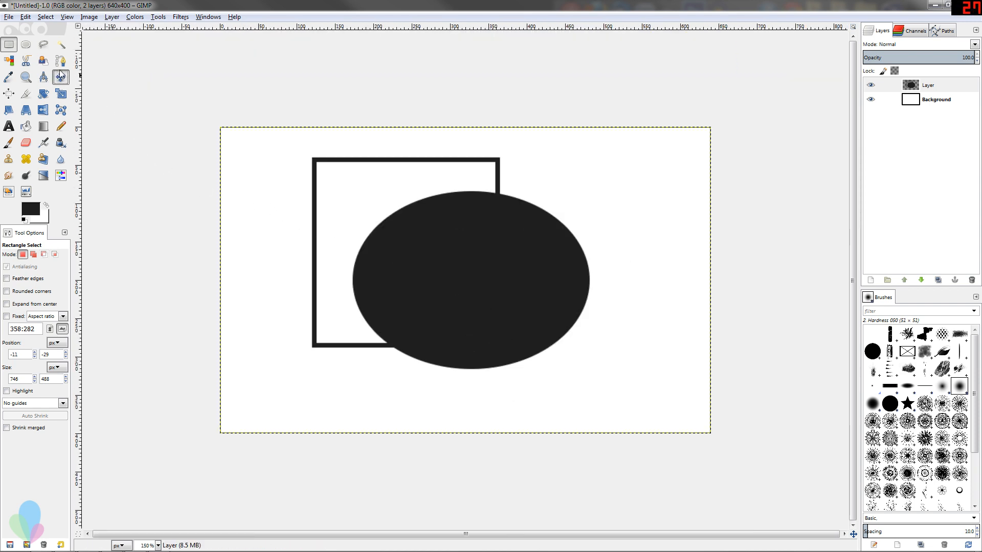
left_click(61, 77)
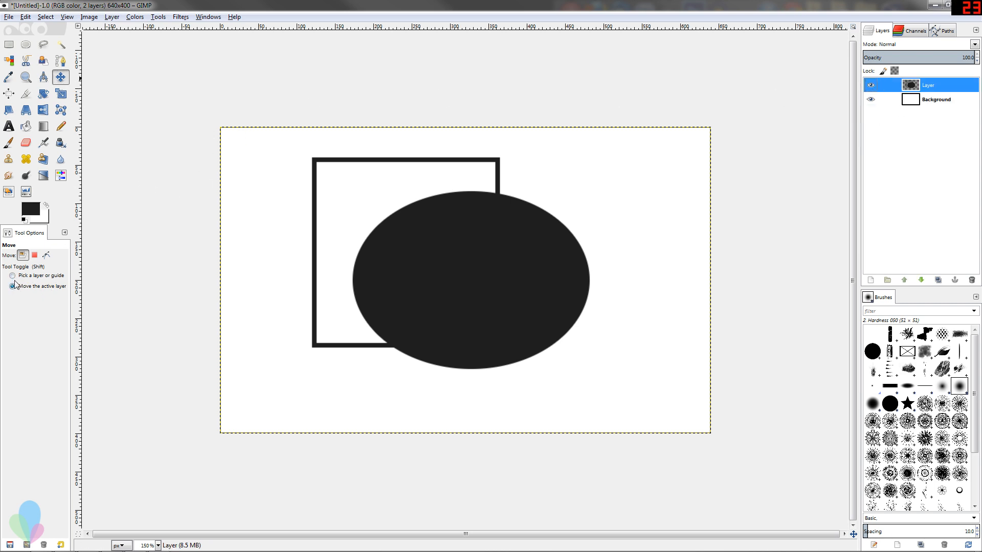
left_click(12, 275)
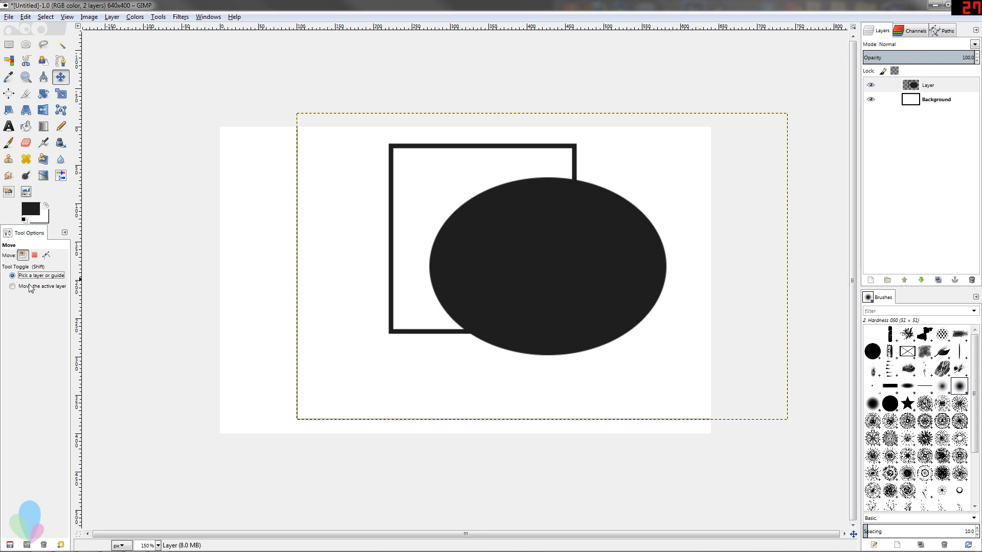
mouse_move(185, 227)
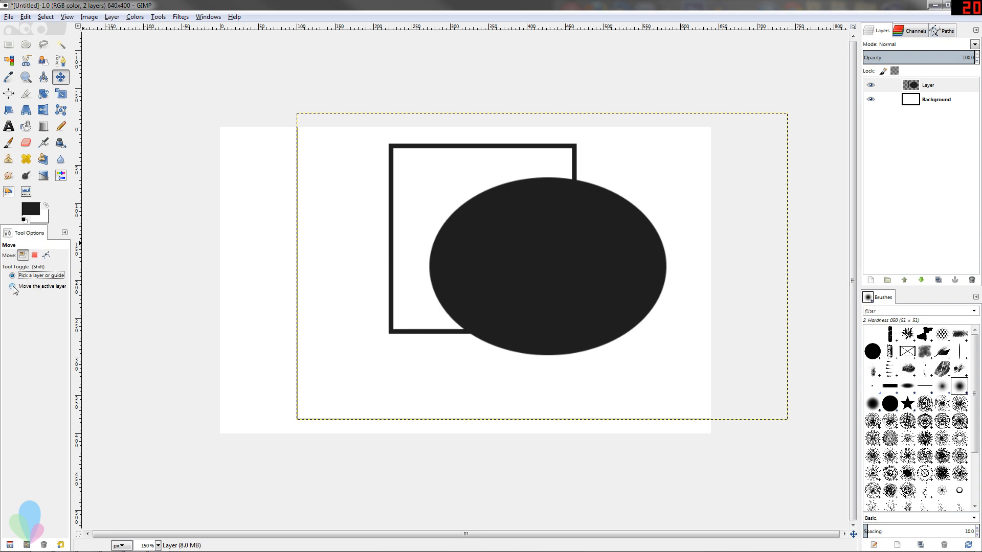
left_click(11, 275)
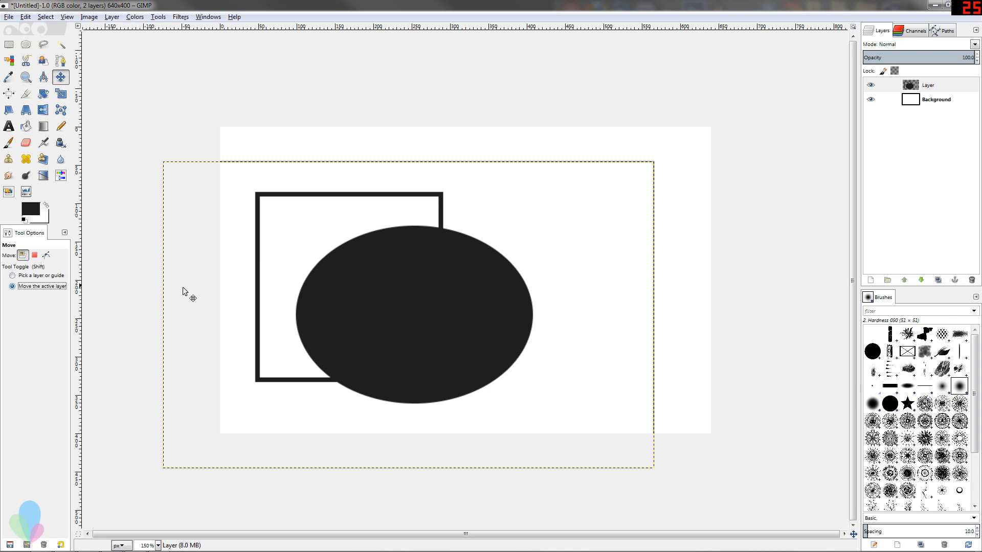
left_click(12, 275)
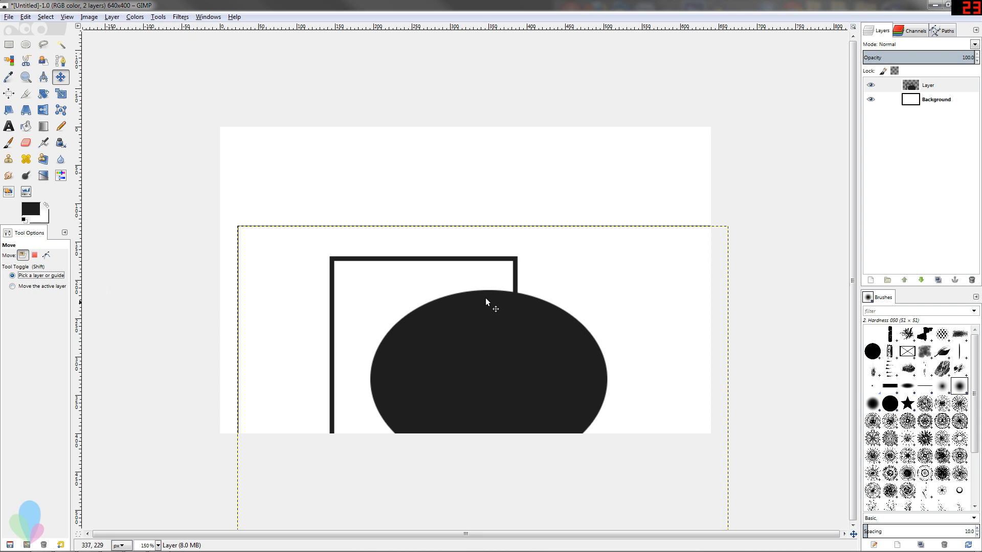
left_click_drag(485, 303, 692, 303)
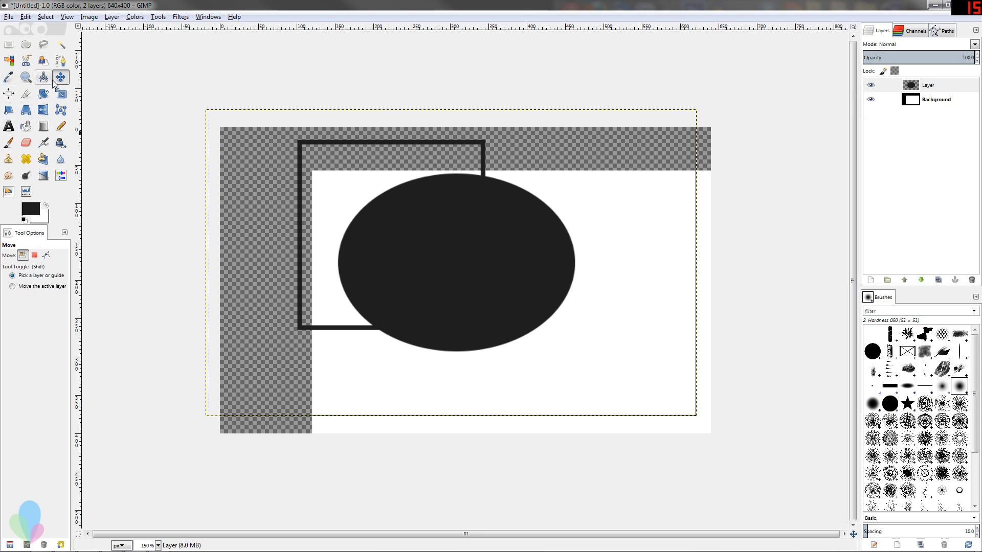
mouse_move(192, 221)
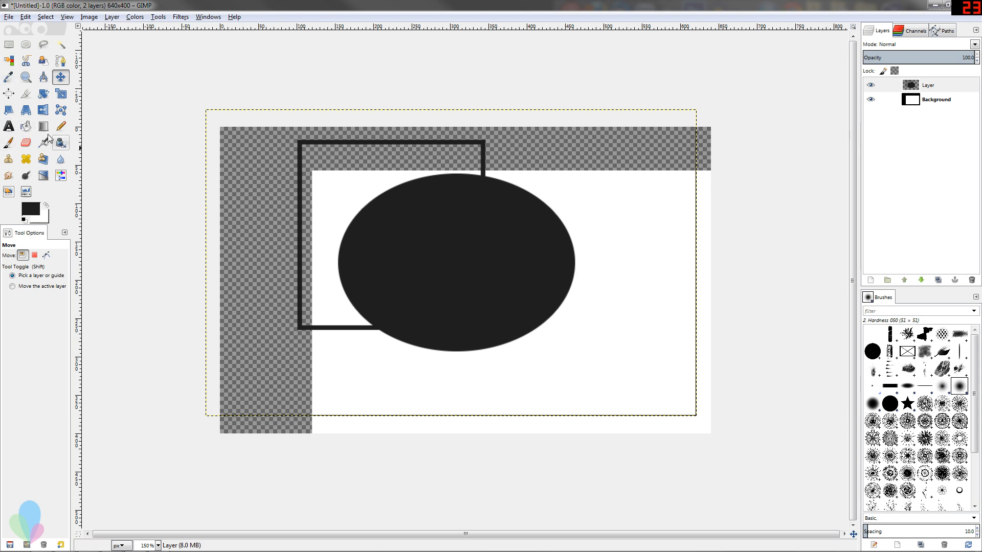
Step: Bucket-fill a new top layer with solid dark gray, hiding the shapes
left_click(25, 127)
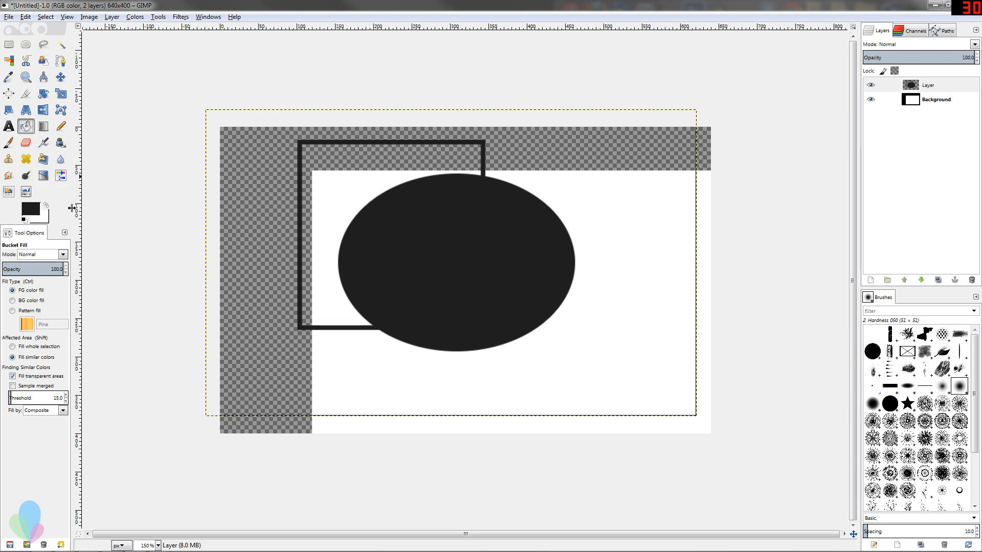
left_click(43, 127)
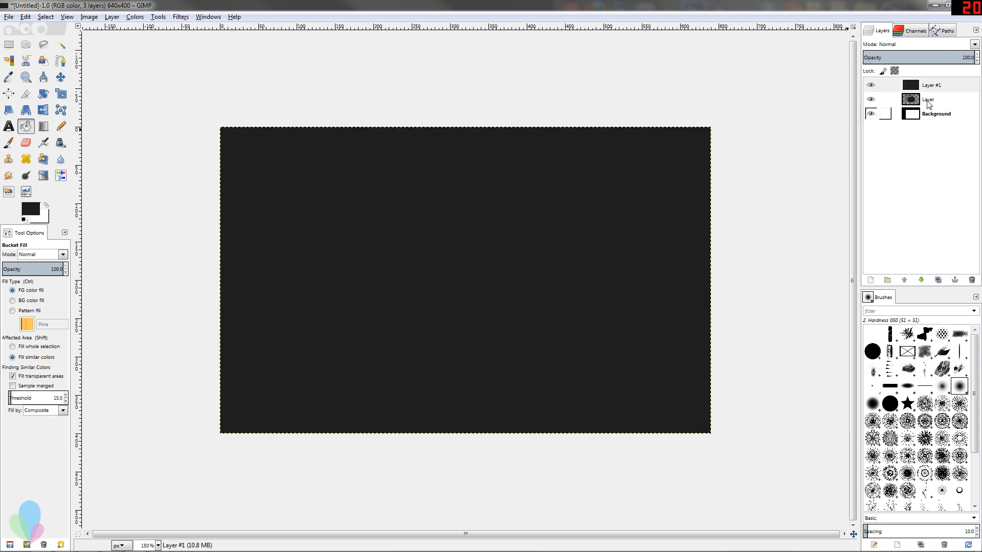
Step: Lay an FG-to-BG vertical gradient across another new top layer with the Blend tool
left_click(9, 44)
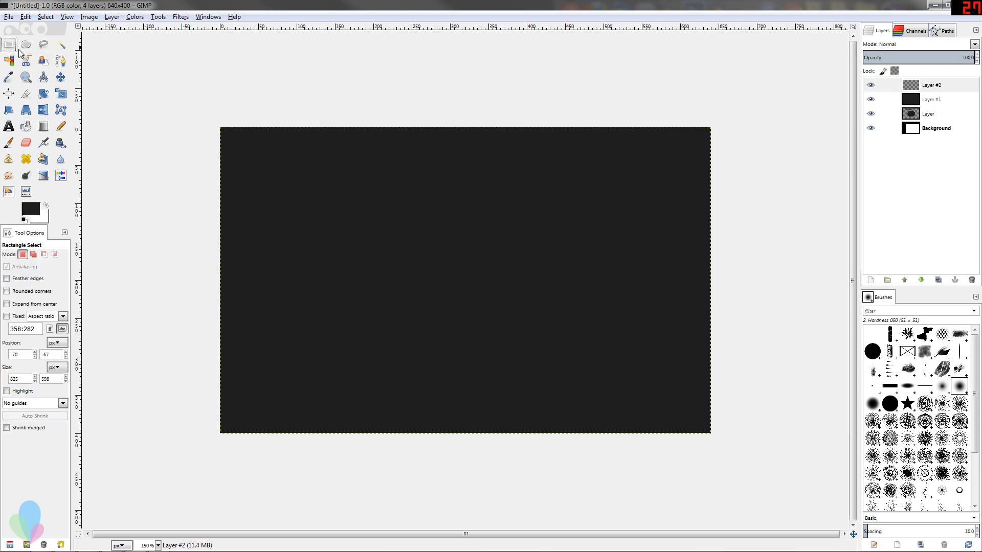
left_click(26, 44)
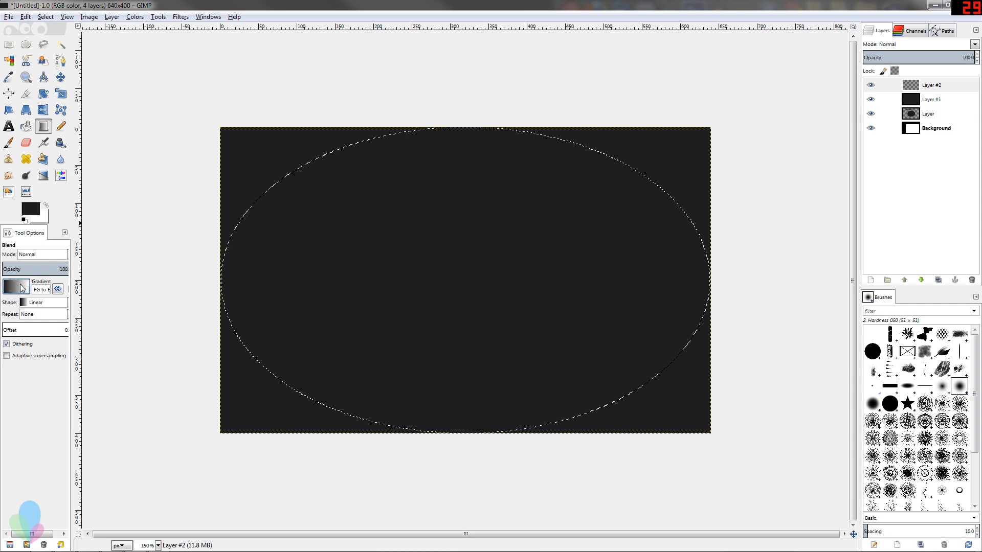
left_click(18, 287)
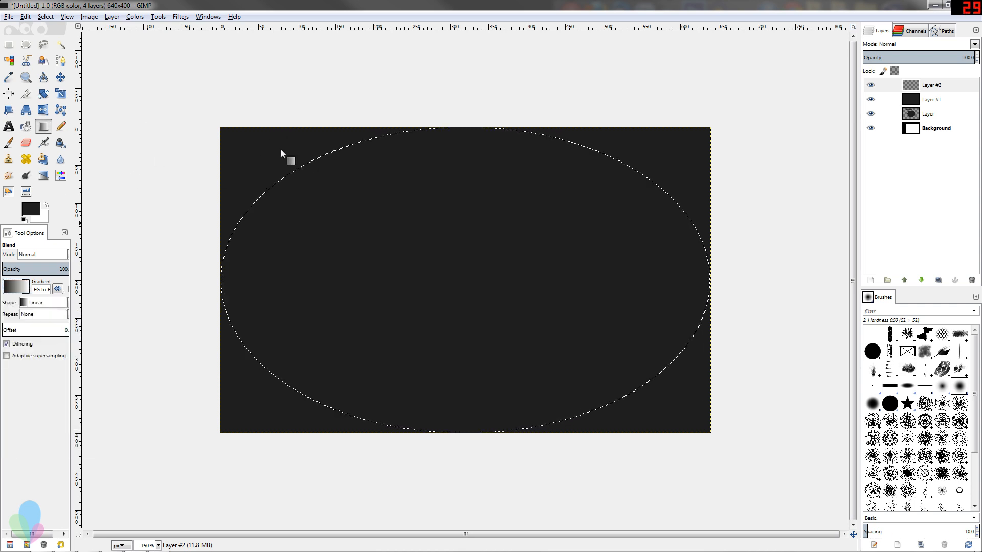
left_click_drag(295, 158, 687, 423)
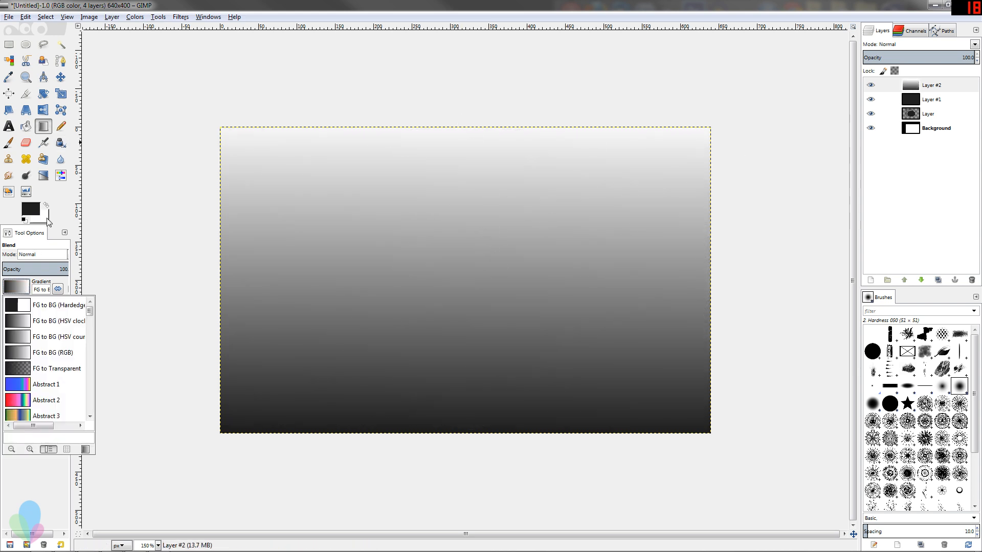
Step: Change the foreground colour to a dark gray for a subtler gradient
left_click(38, 216)
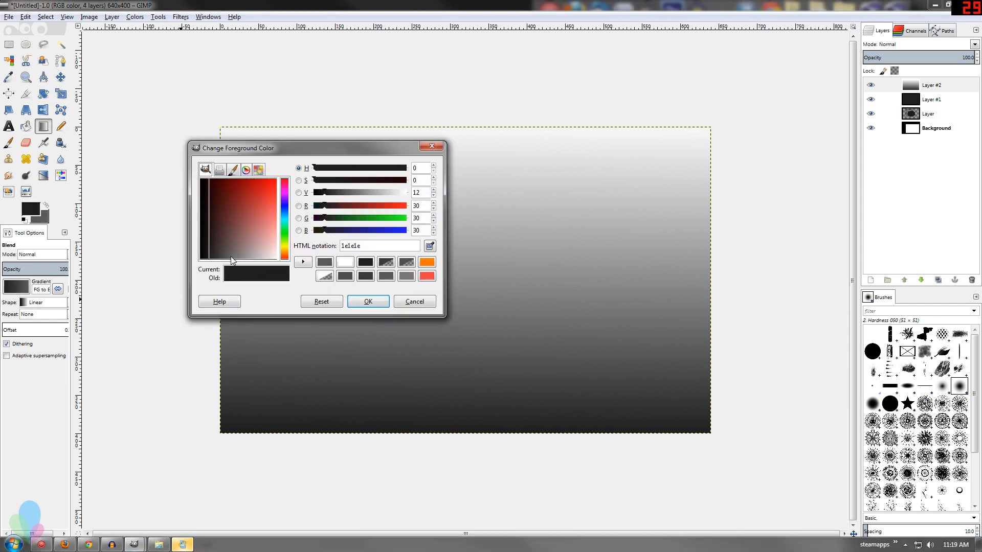
left_click(368, 301)
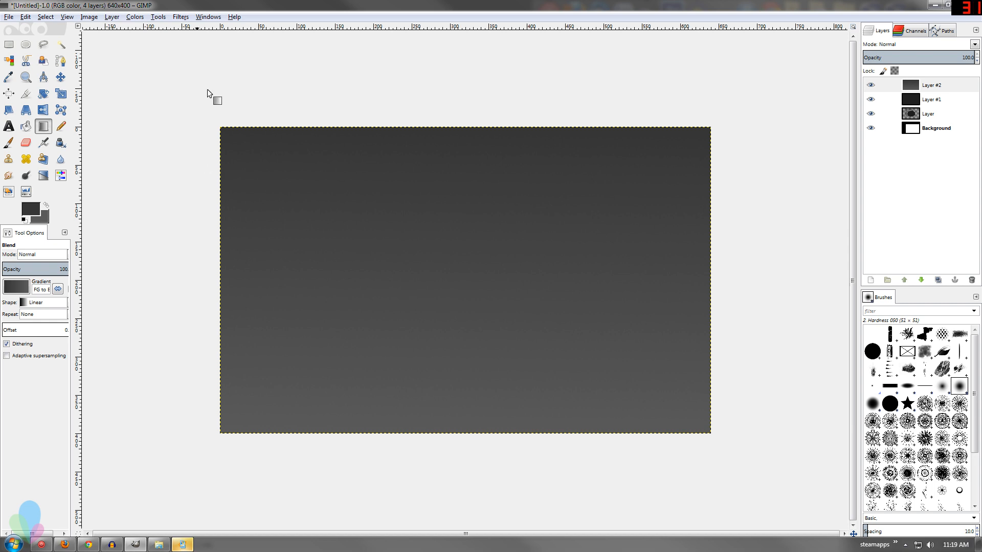
mouse_move(224, 390)
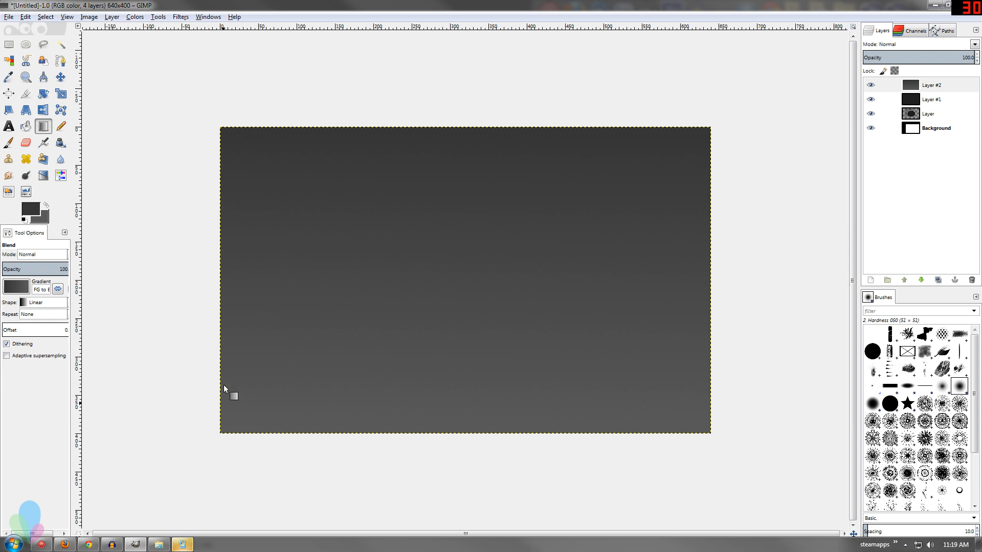